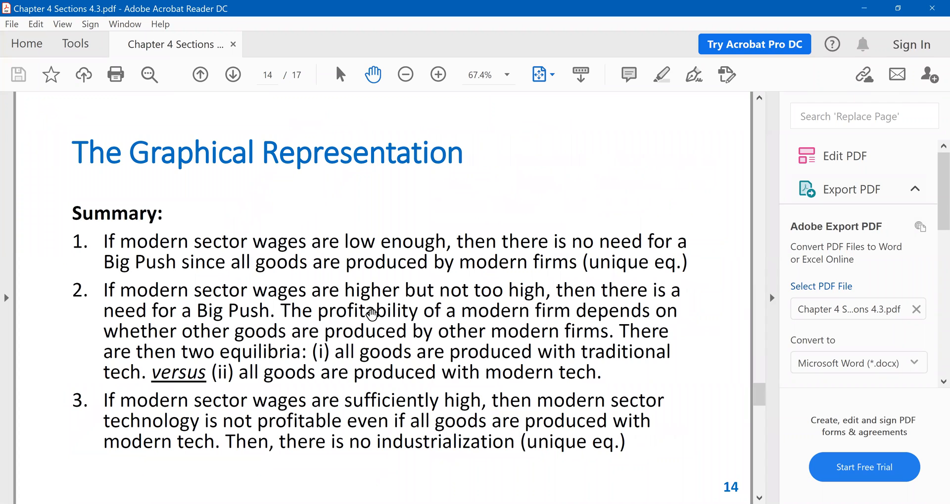
mouse_move(536, 176)
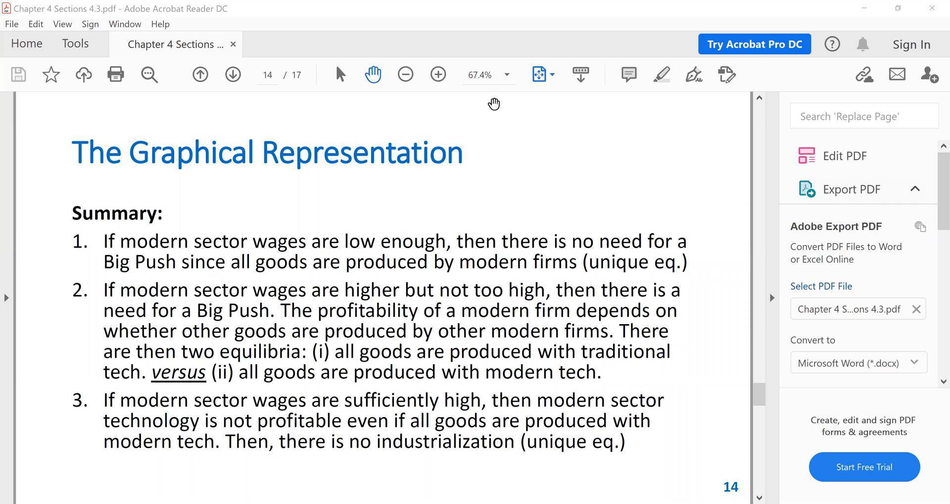
mouse_move(613, 224)
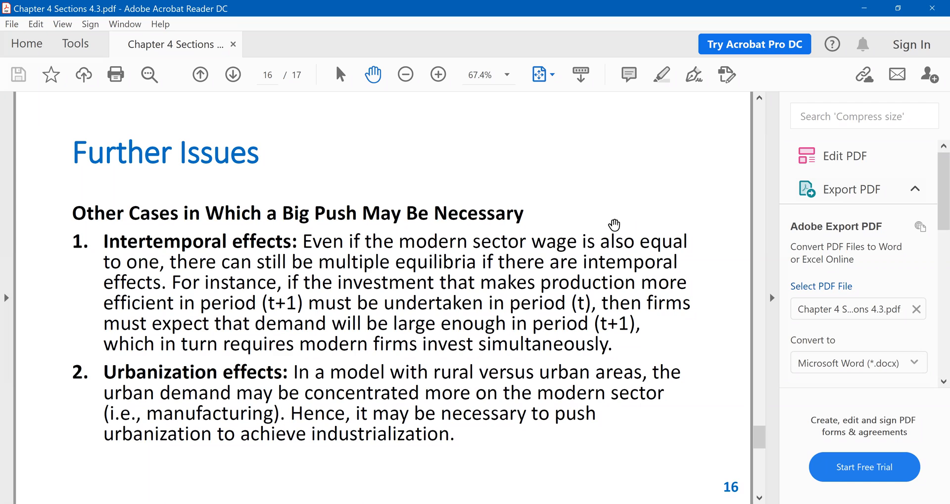
click(232, 74)
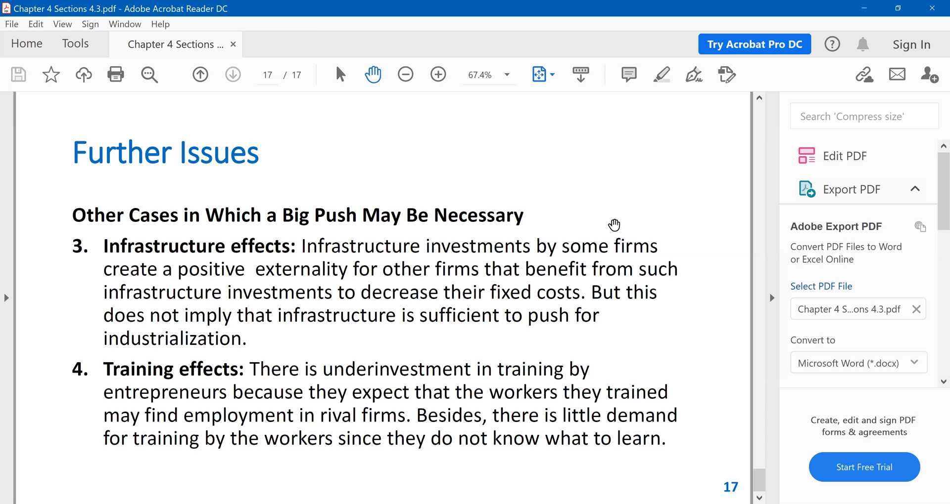
Step: Return to page 12, the Case 2 slide with the Big Push graph
click(200, 74)
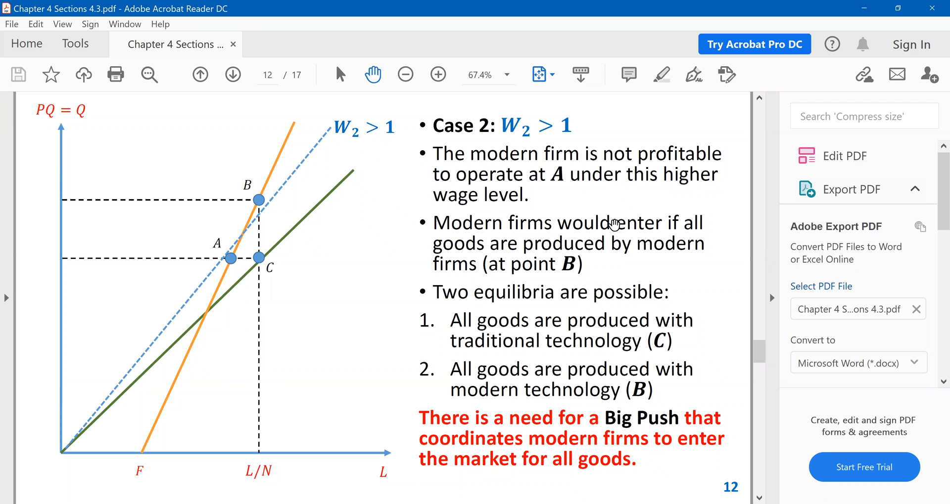
mouse_move(569, 49)
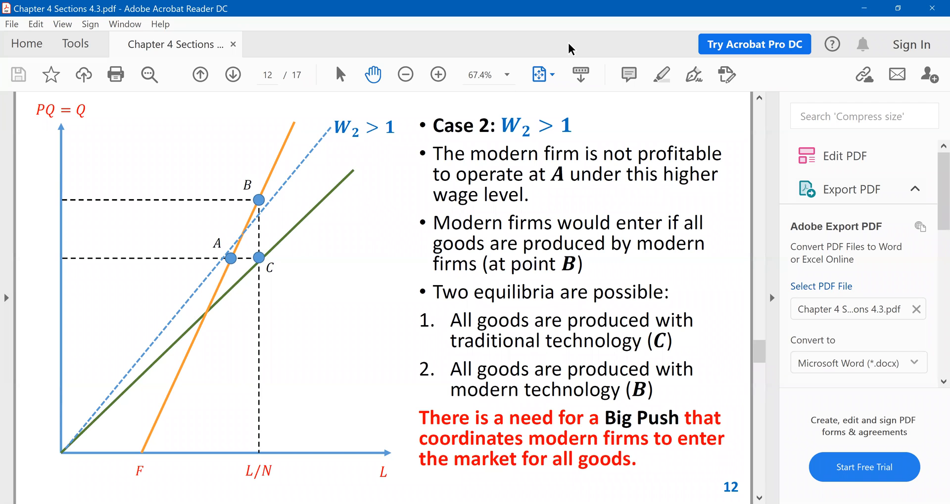